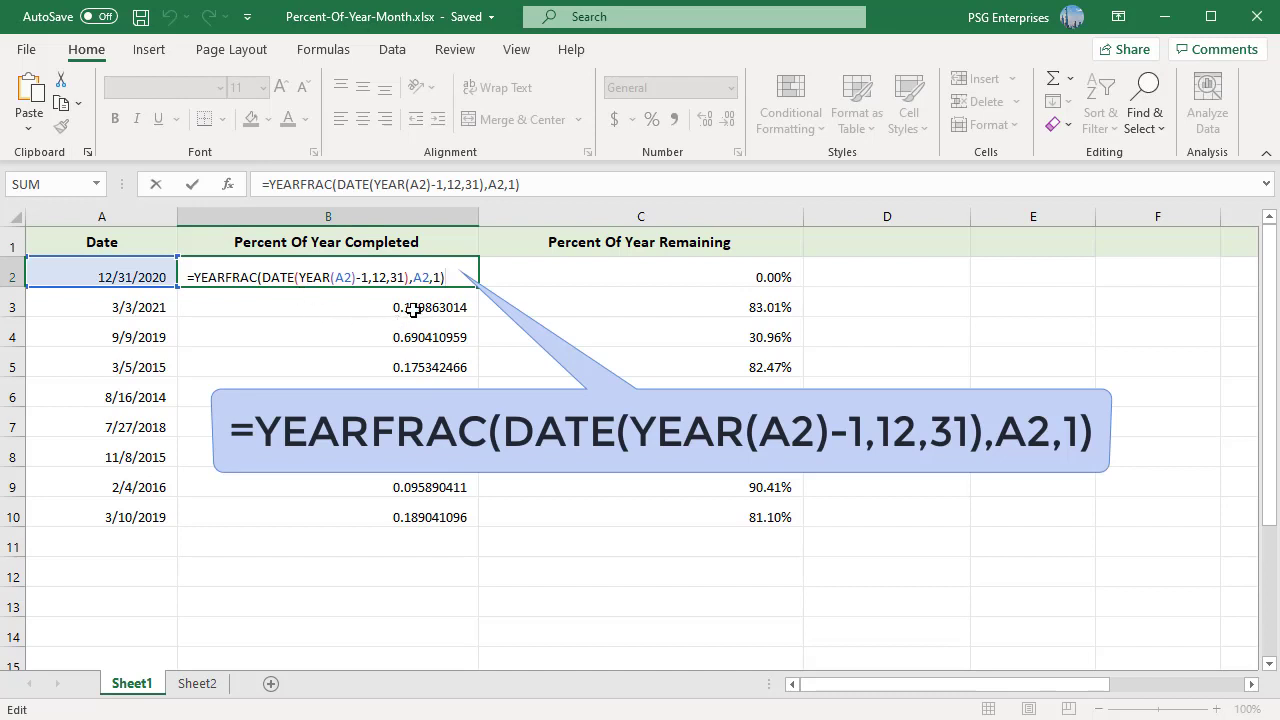
mouse_move(423, 291)
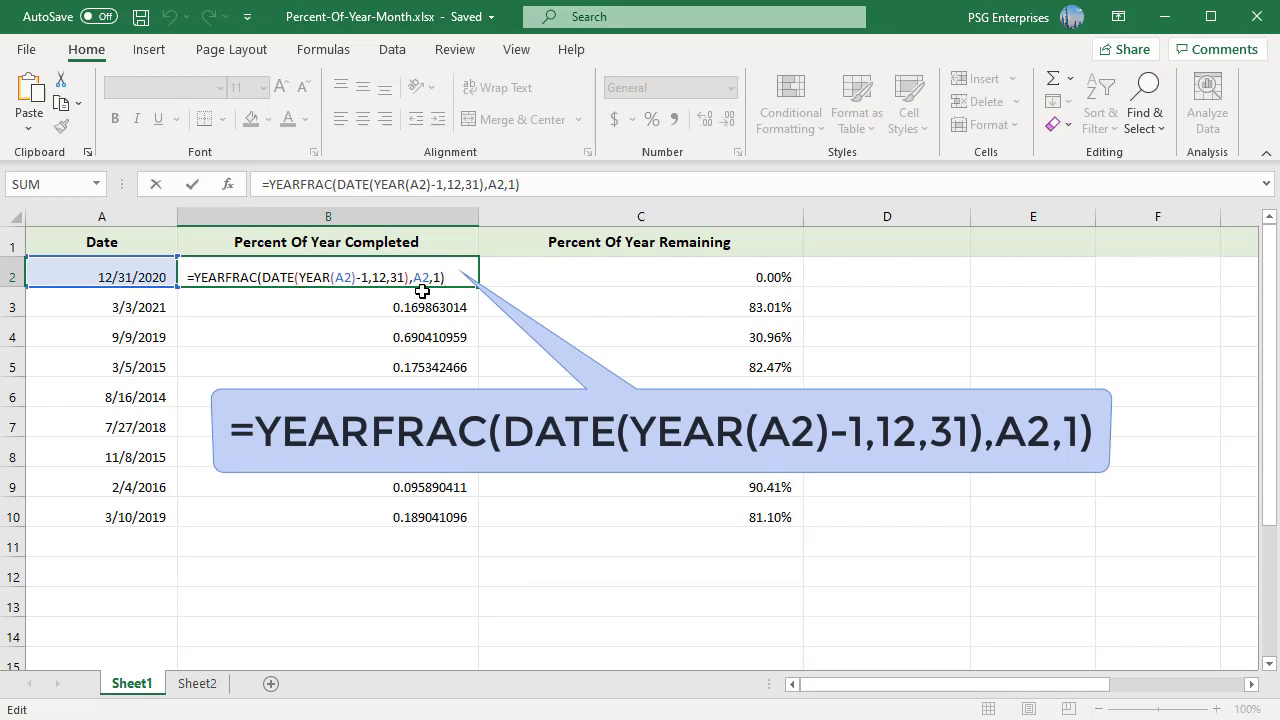
mouse_move(409, 296)
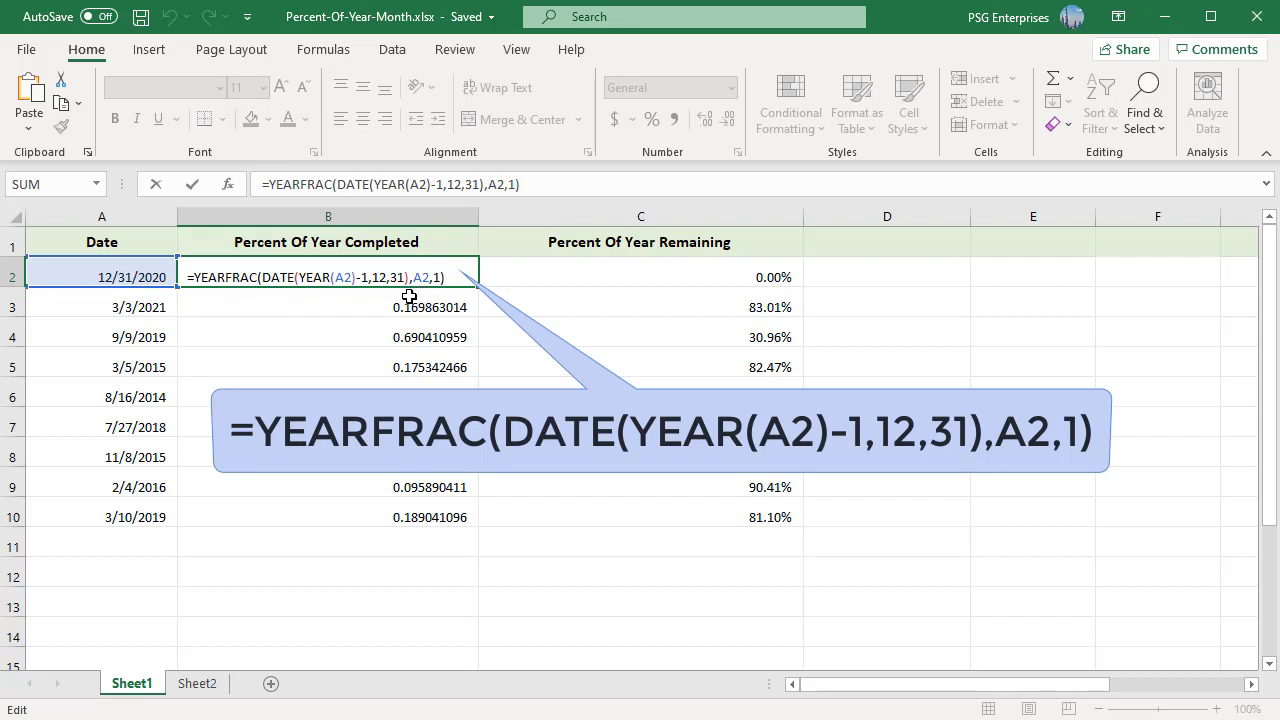
mouse_move(403, 291)
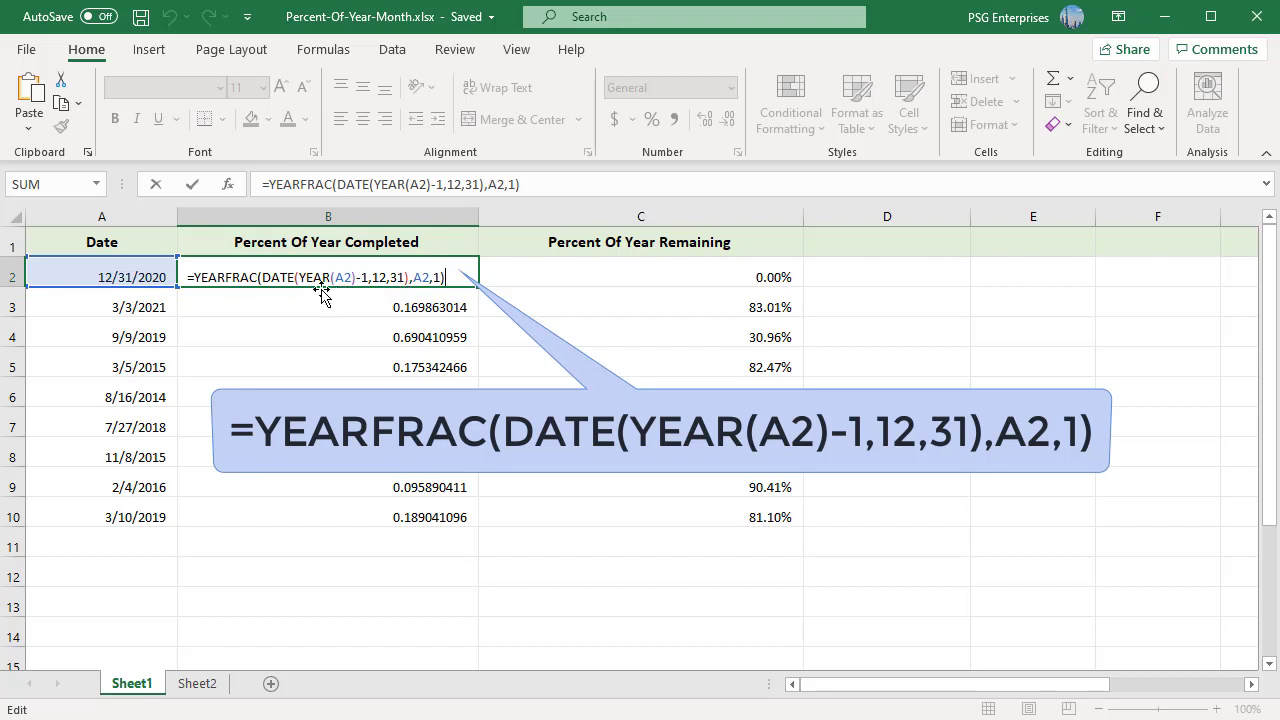
mouse_move(326, 293)
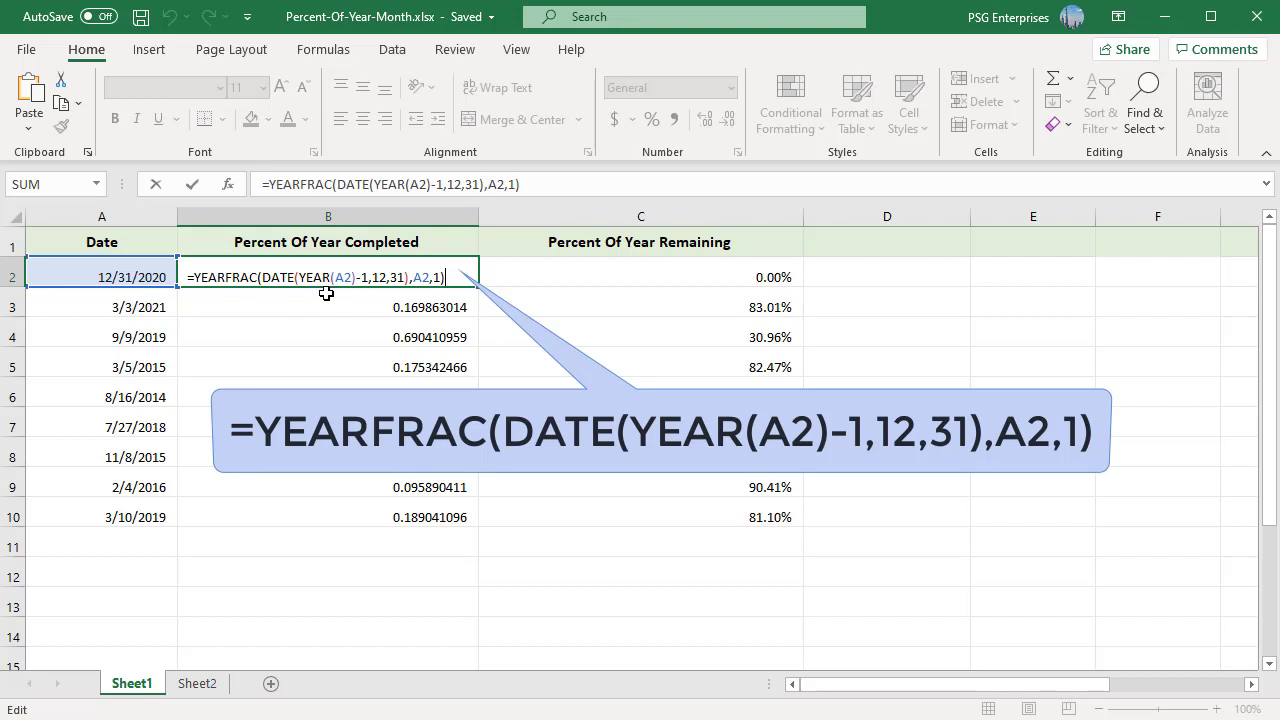
mouse_move(343, 294)
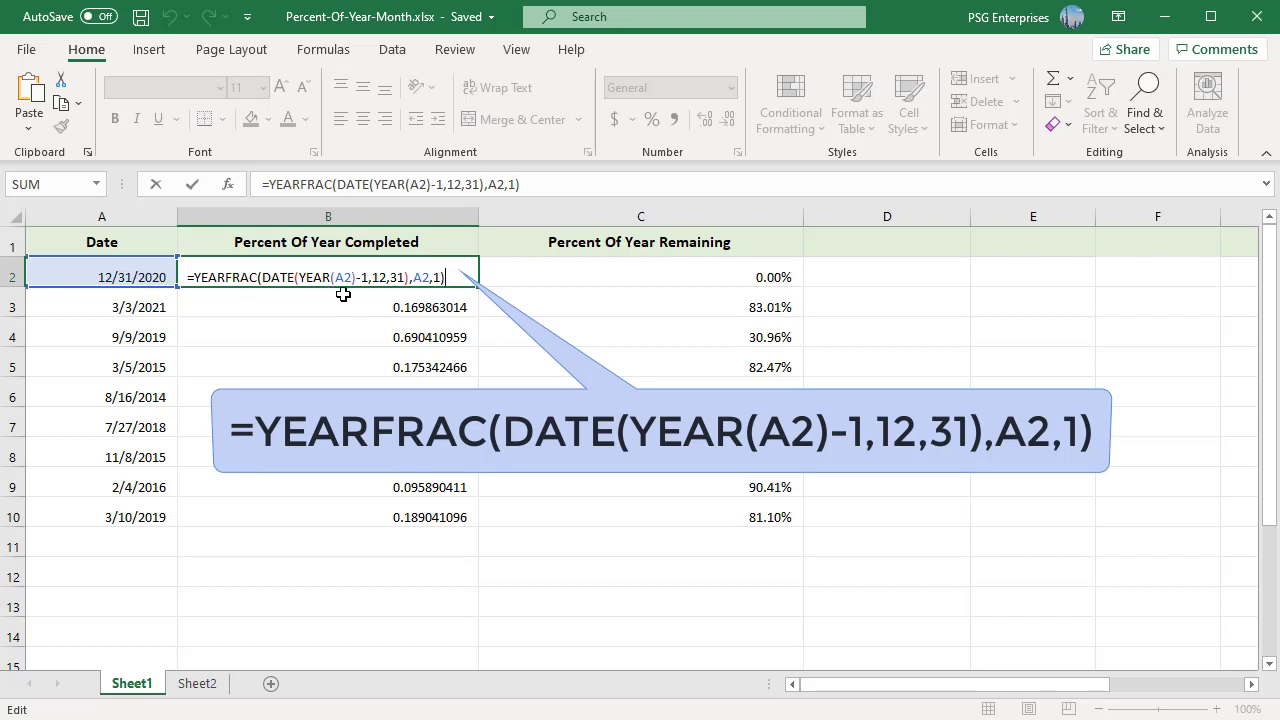
mouse_move(365, 296)
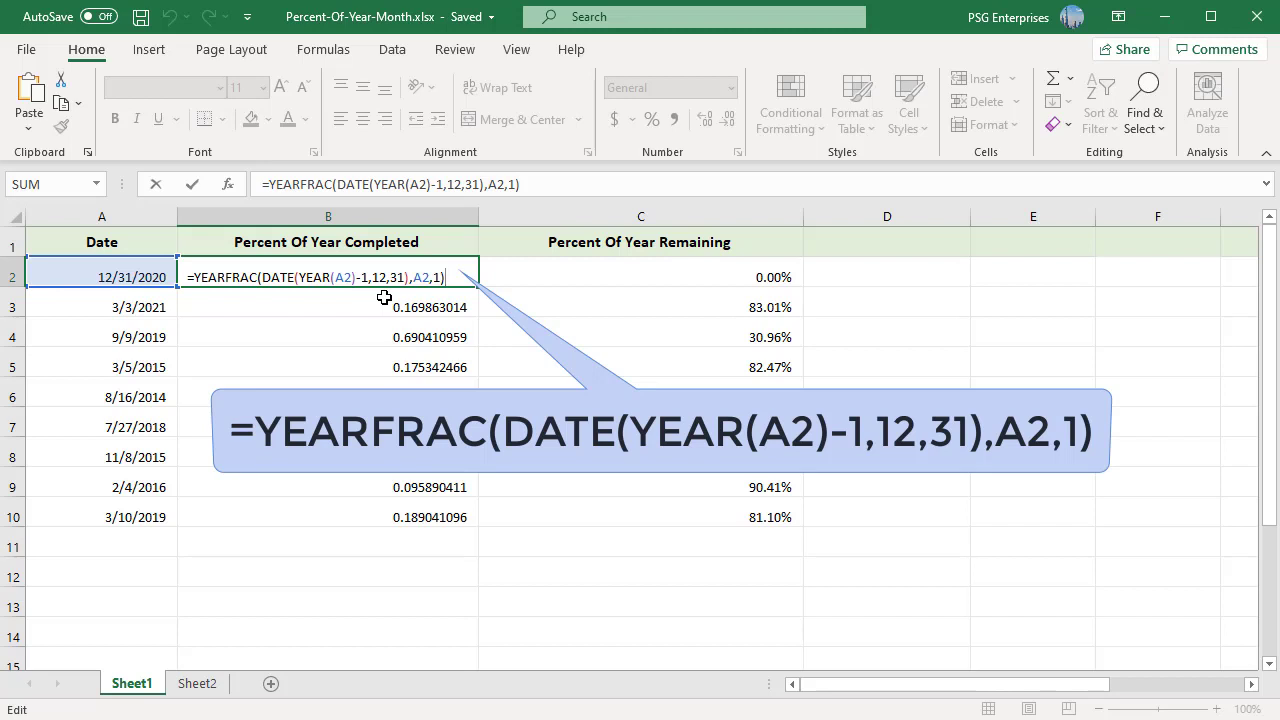
mouse_move(404, 297)
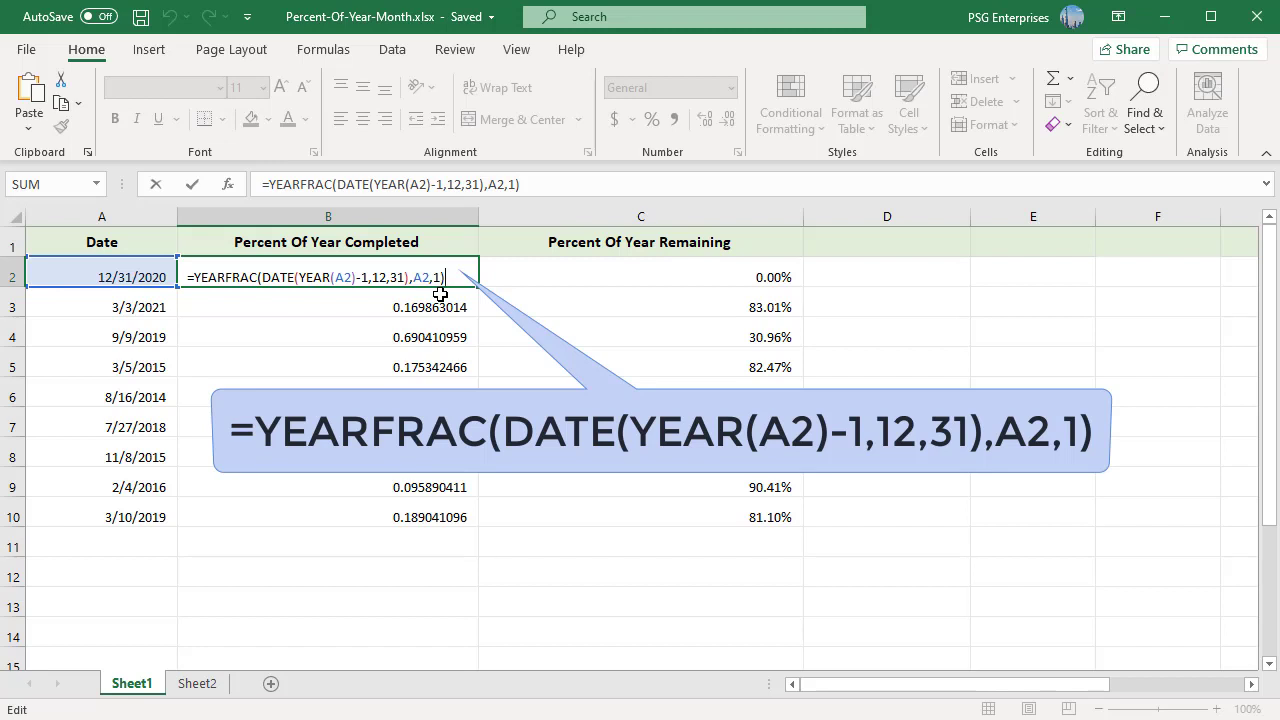
mouse_move(445, 304)
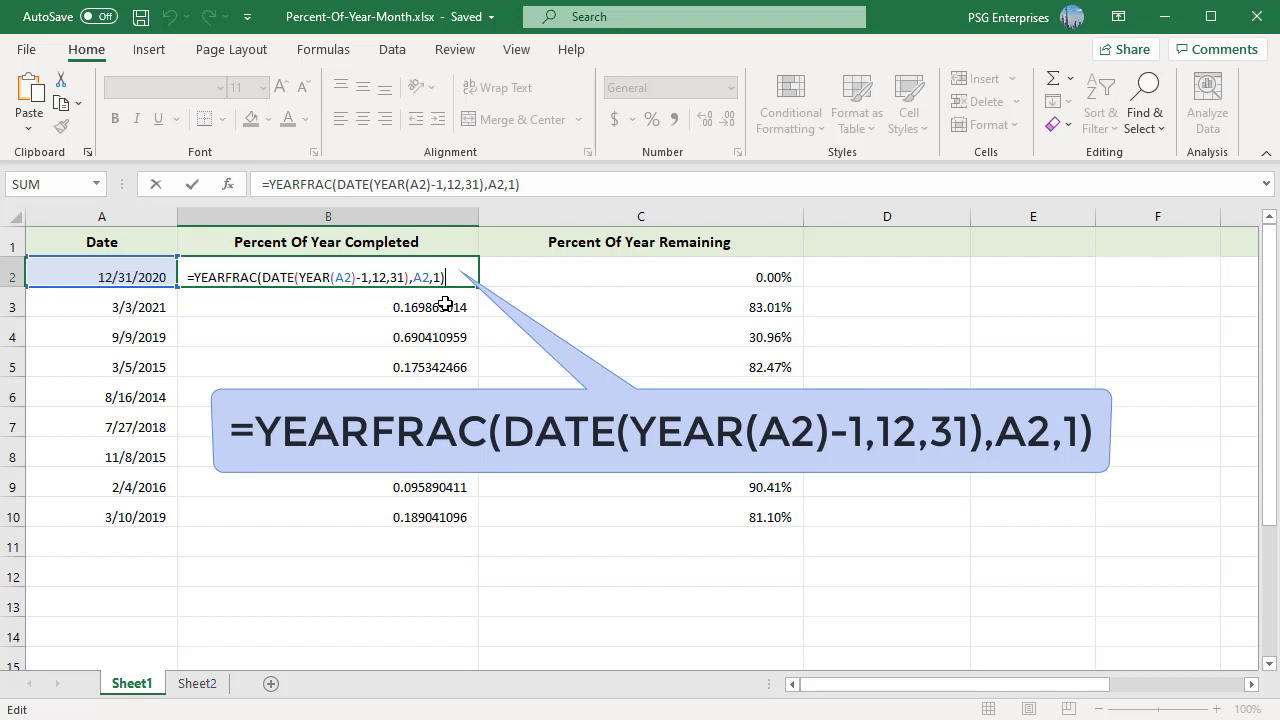
Commit =YEARFRAC(DATE(YEAR(A2)-1,12,31),A2,1) in B2, returning 1 for 12/31/2020
key(Enter)
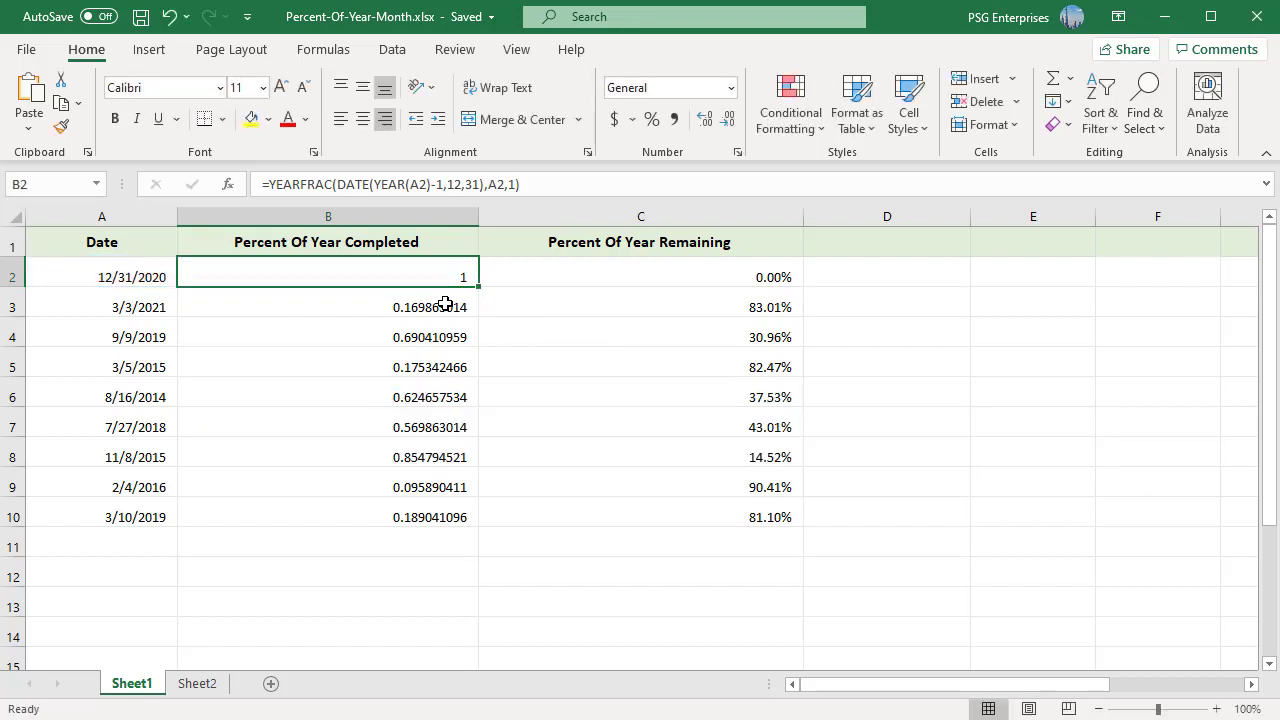
mouse_move(450, 338)
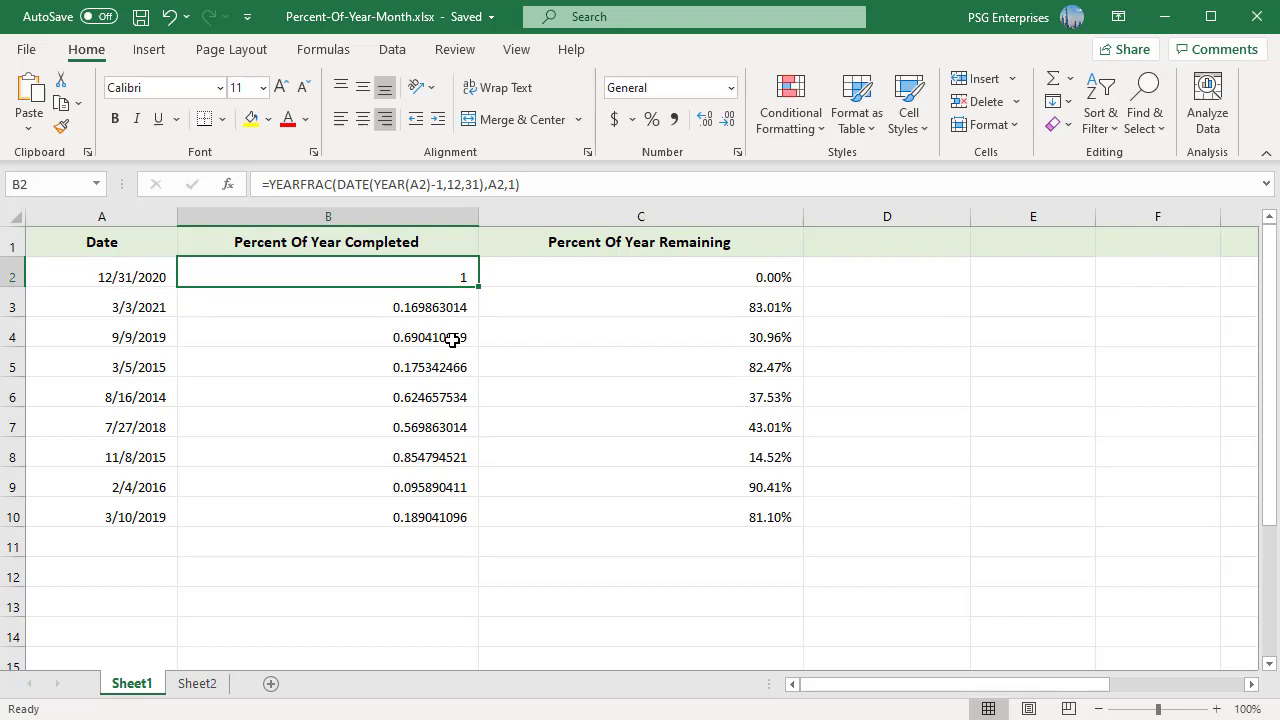
mouse_move(448, 295)
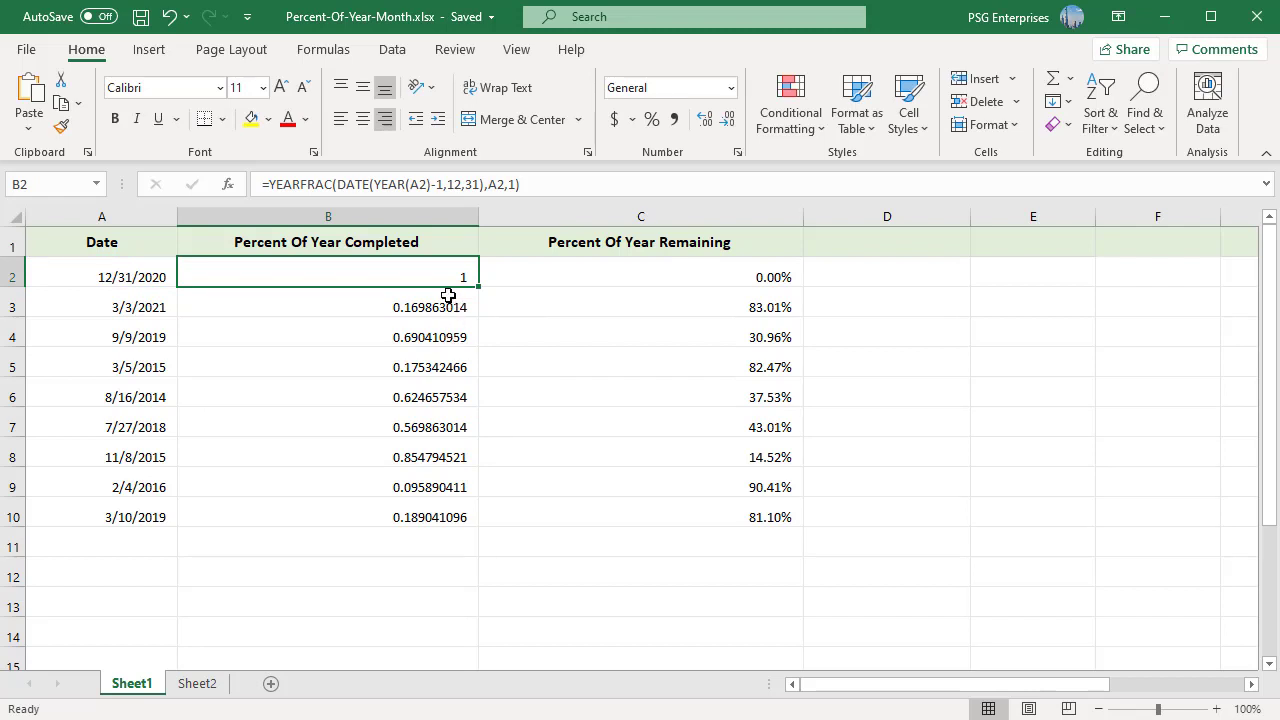
mouse_move(442, 279)
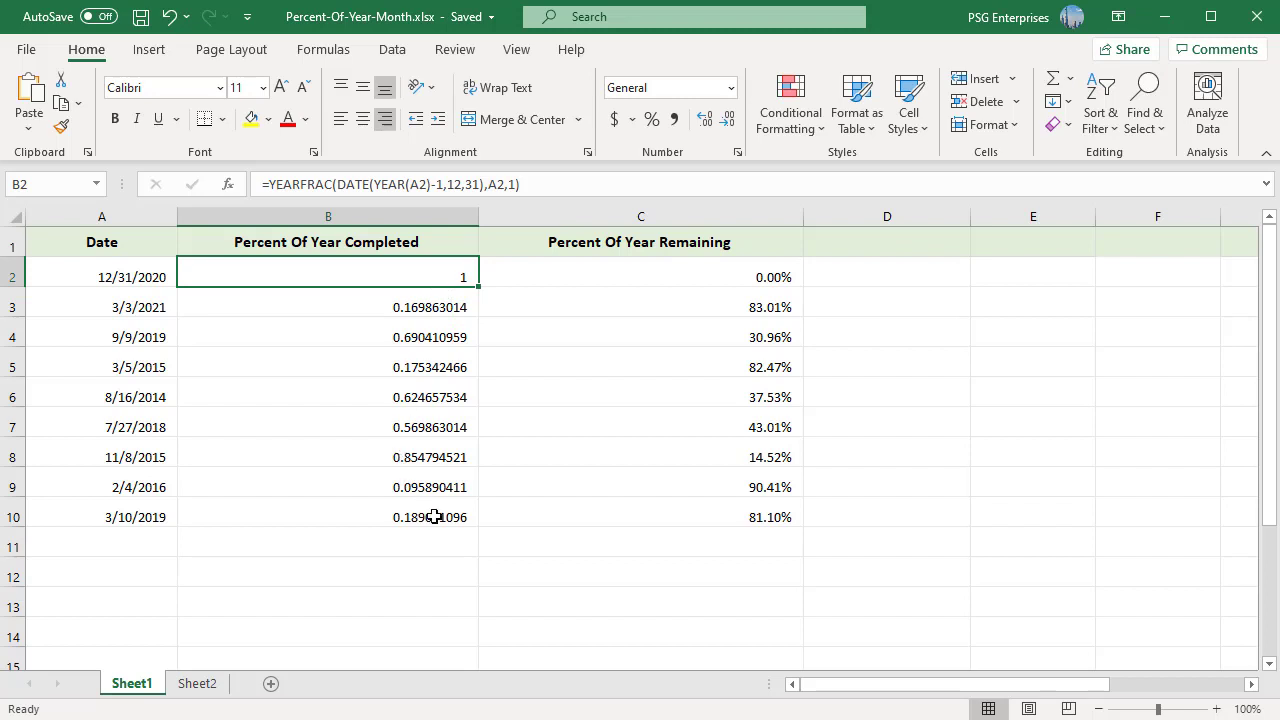
Format B2:B10 as Percentage with 2 decimal places, e.g. 100.00% and 16.99%
drag(328, 277, 328, 517)
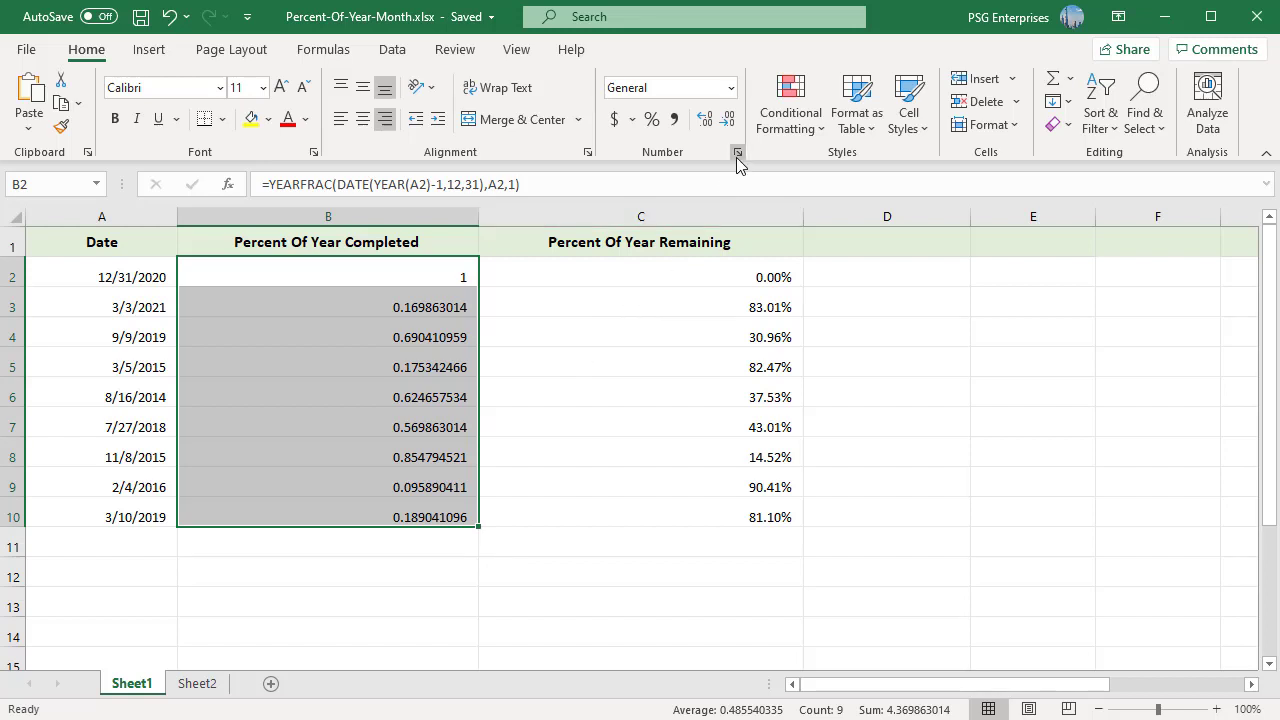
click(737, 151)
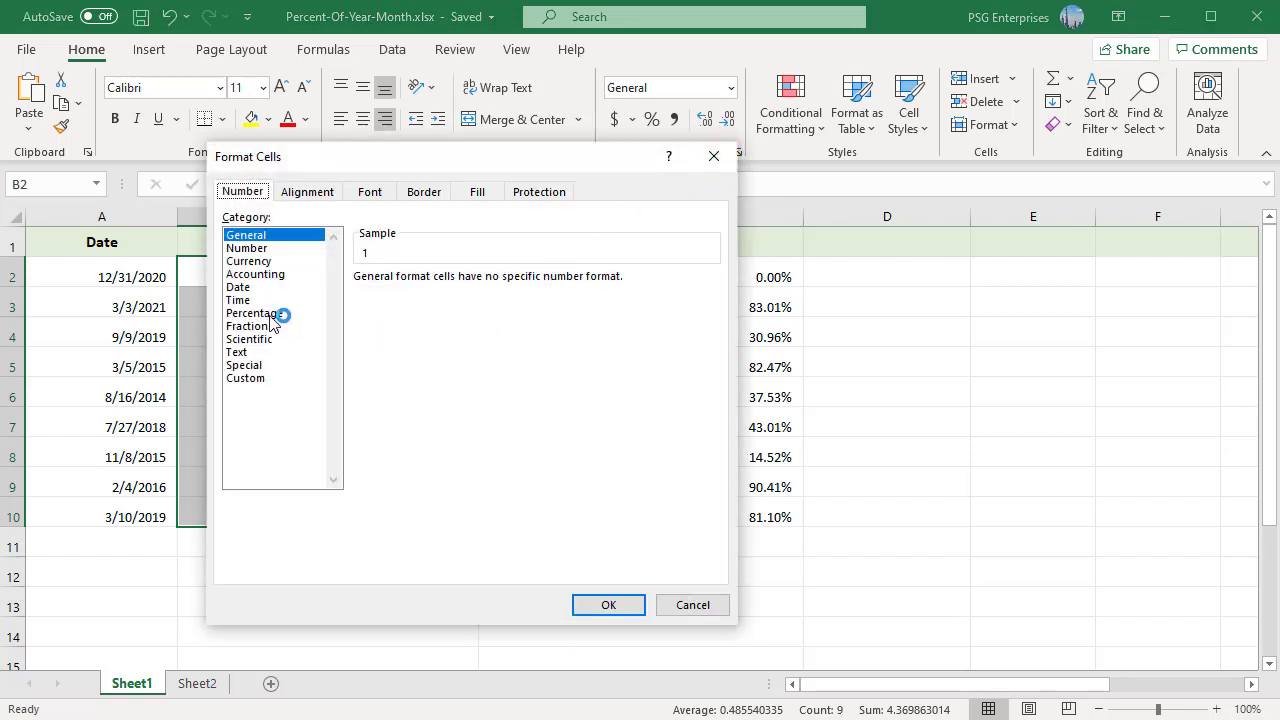
click(254, 313)
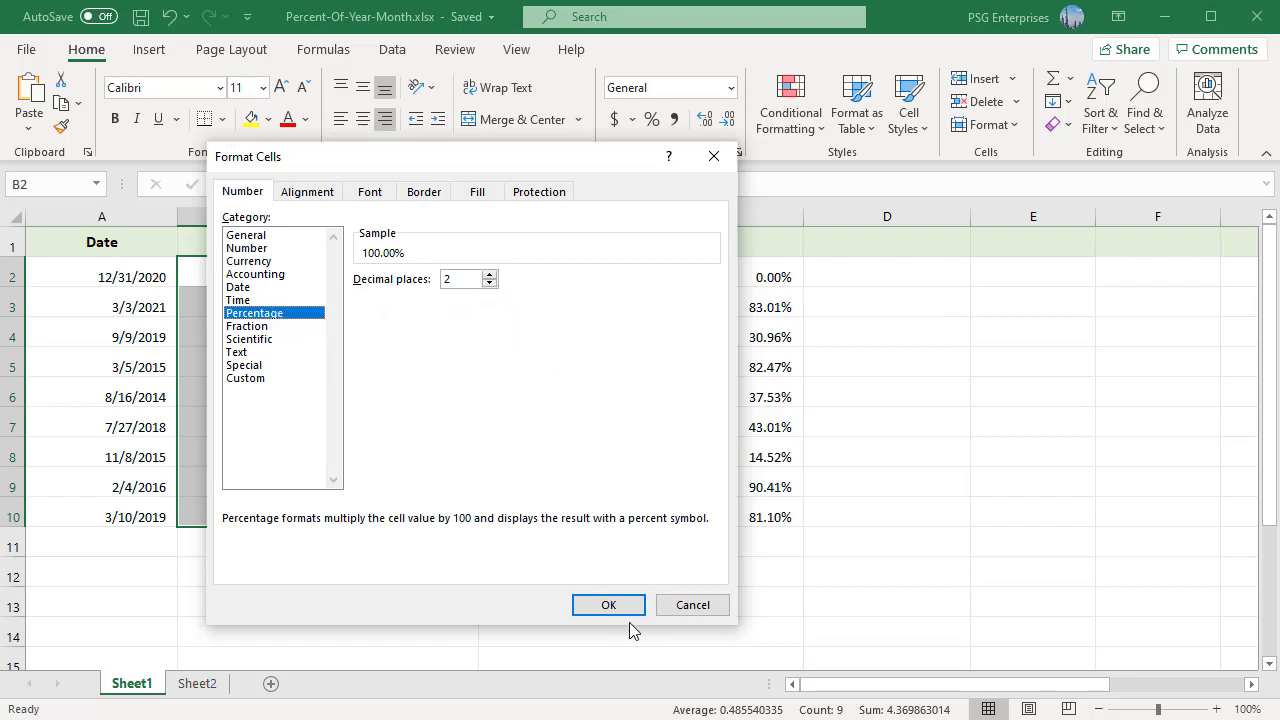
click(608, 604)
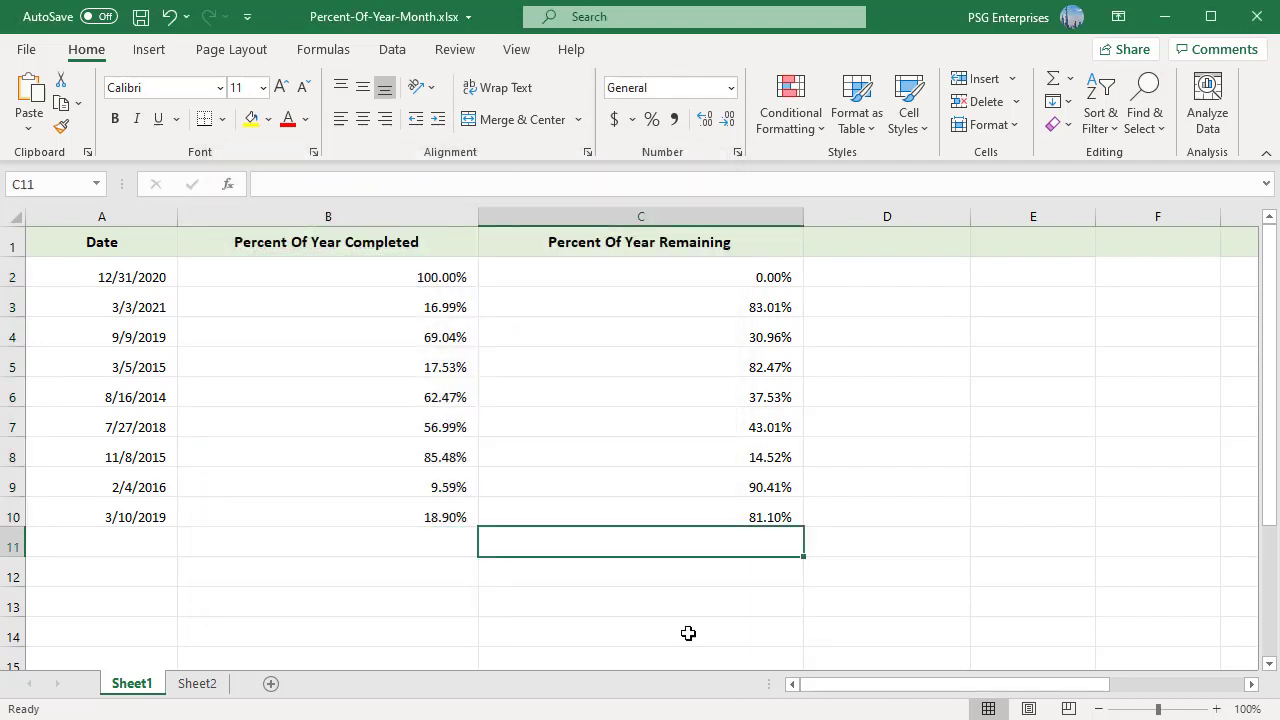
mouse_move(597, 539)
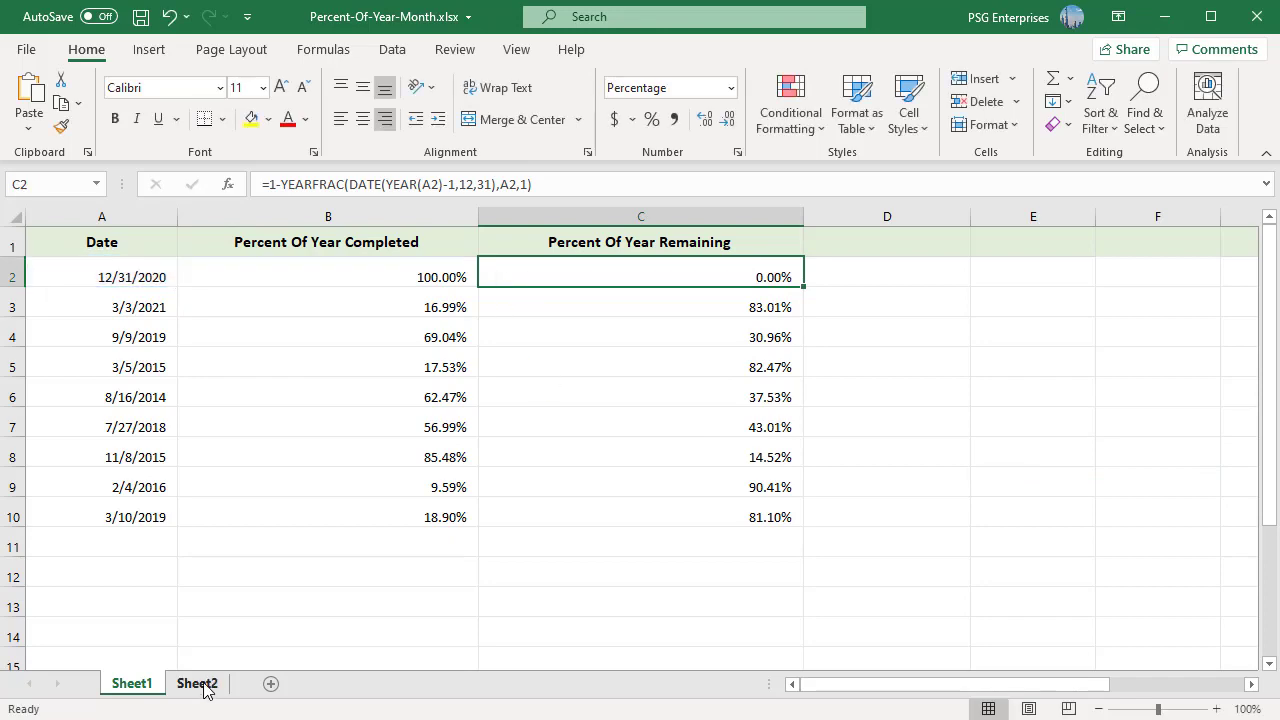
click(197, 683)
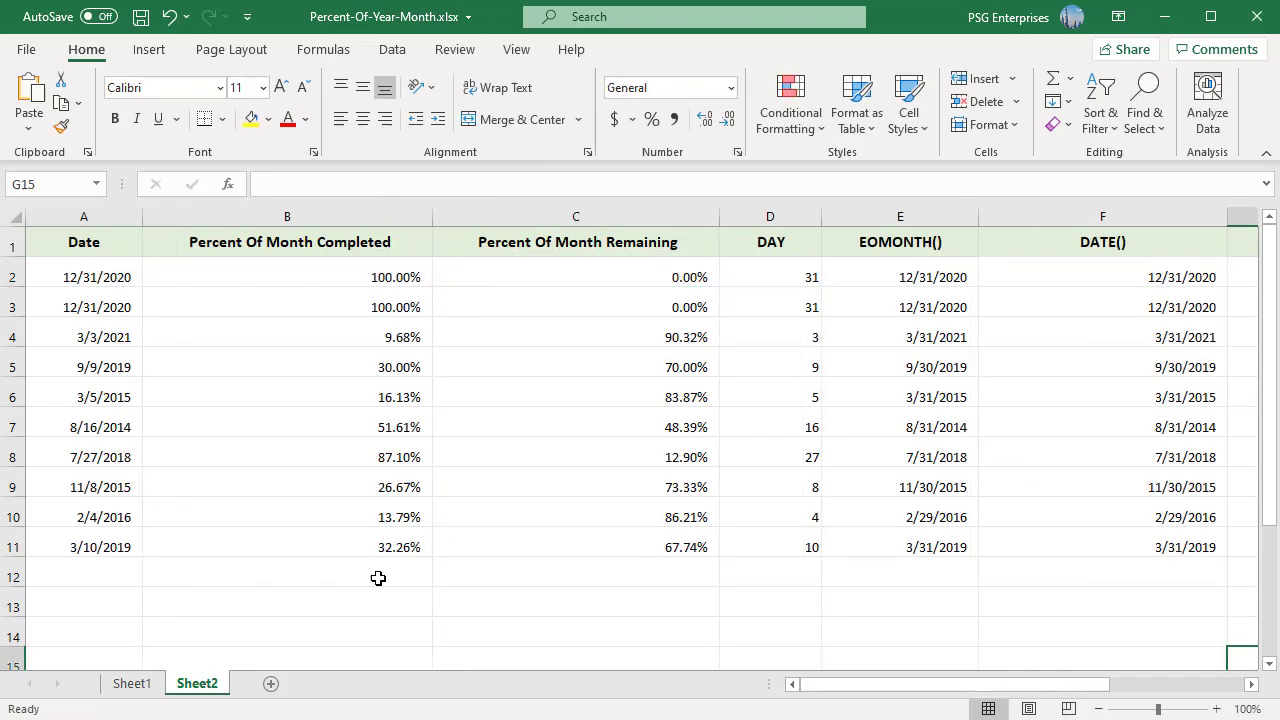
mouse_move(533, 595)
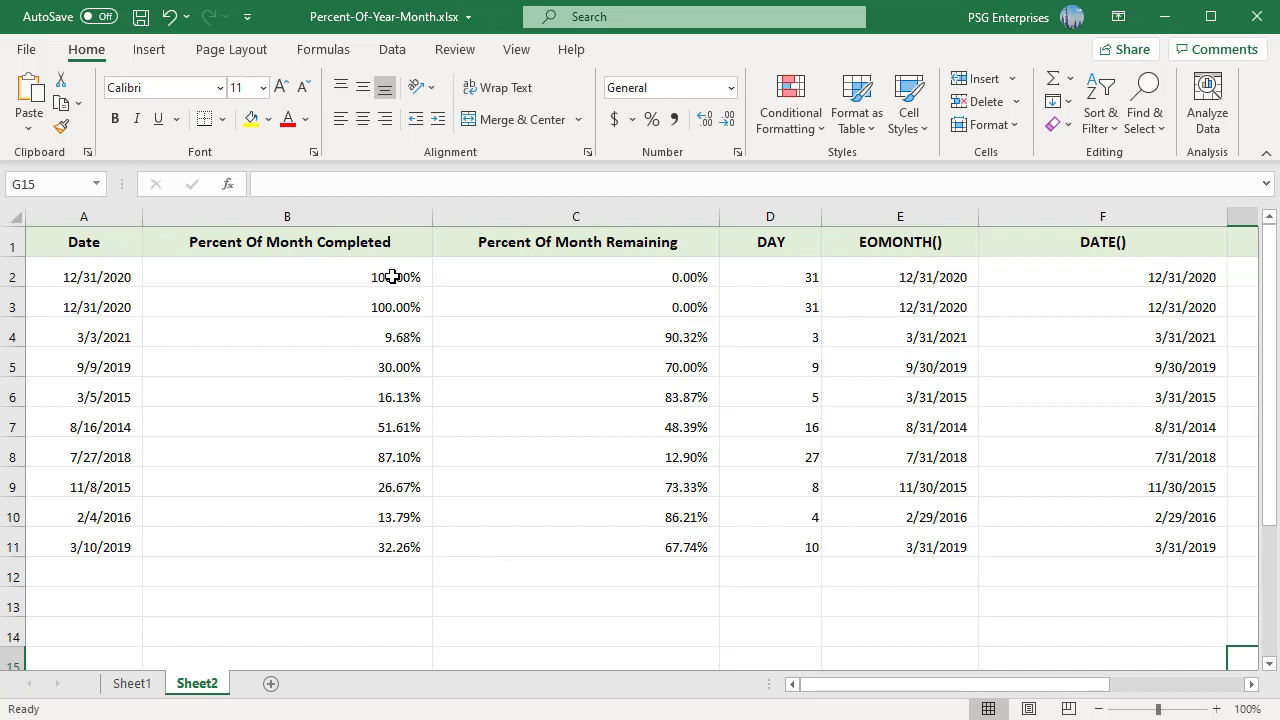
mouse_move(802, 295)
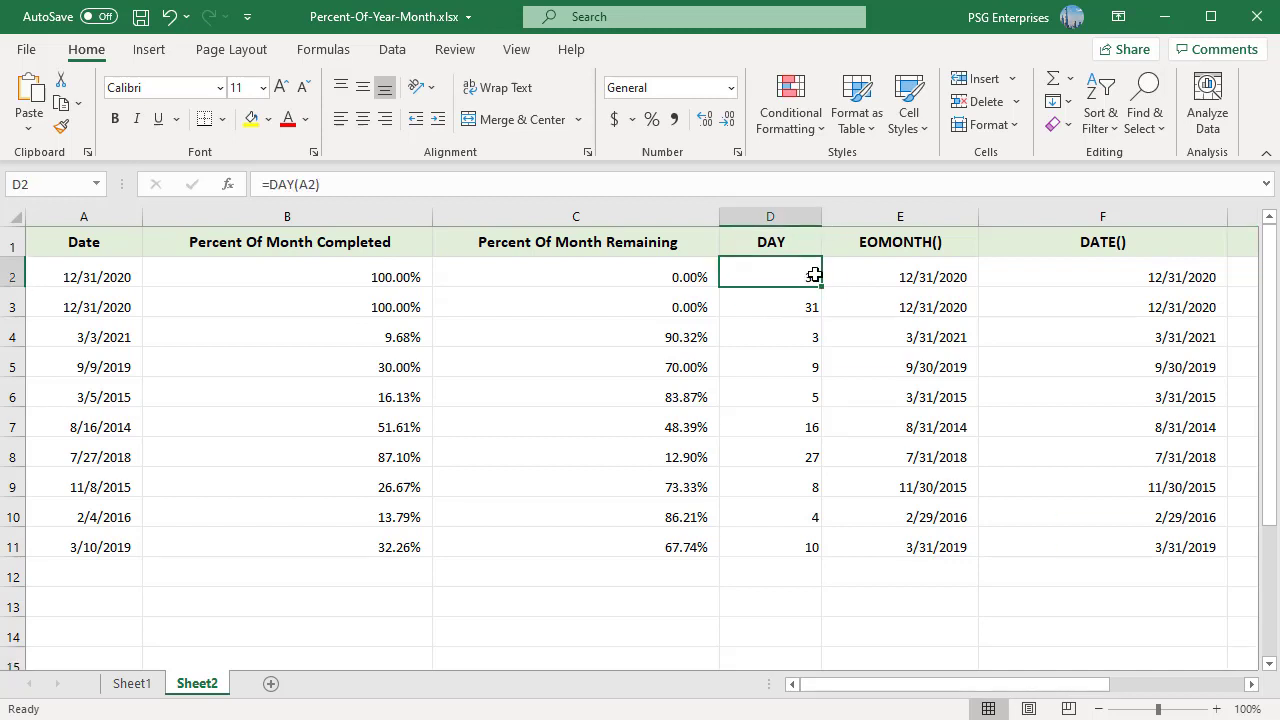
double_click(770, 277)
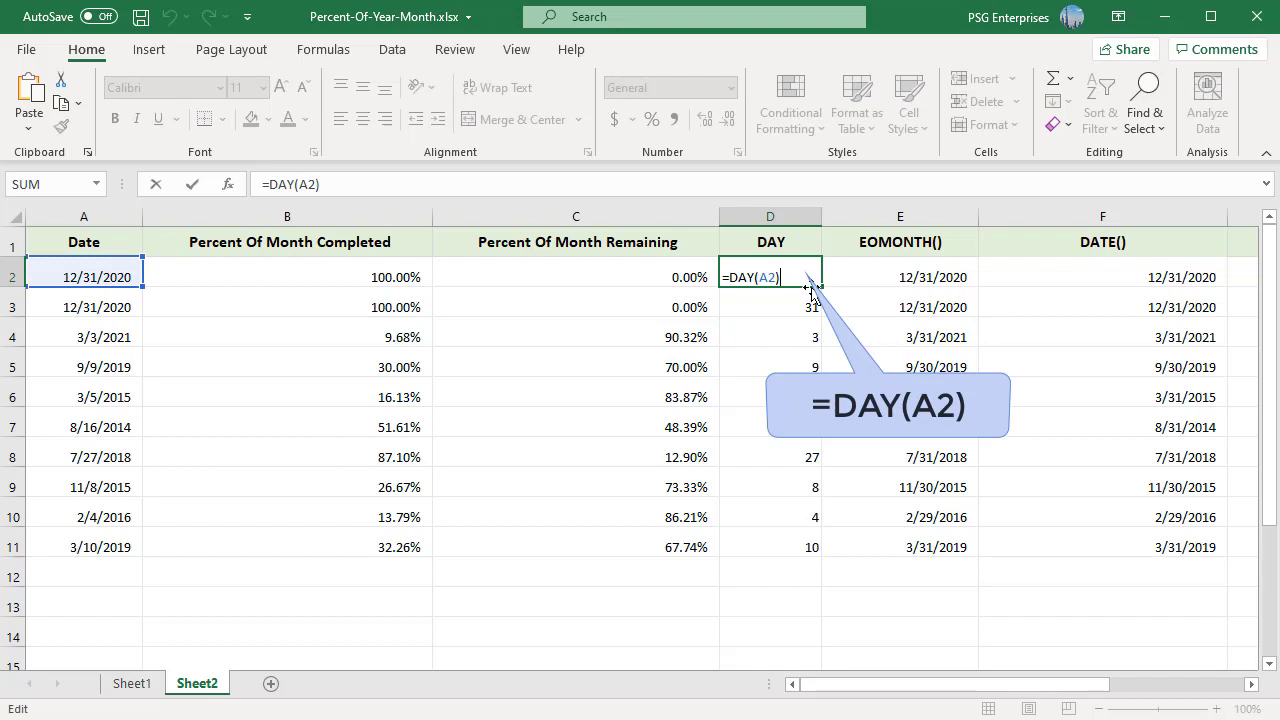
key(Enter)
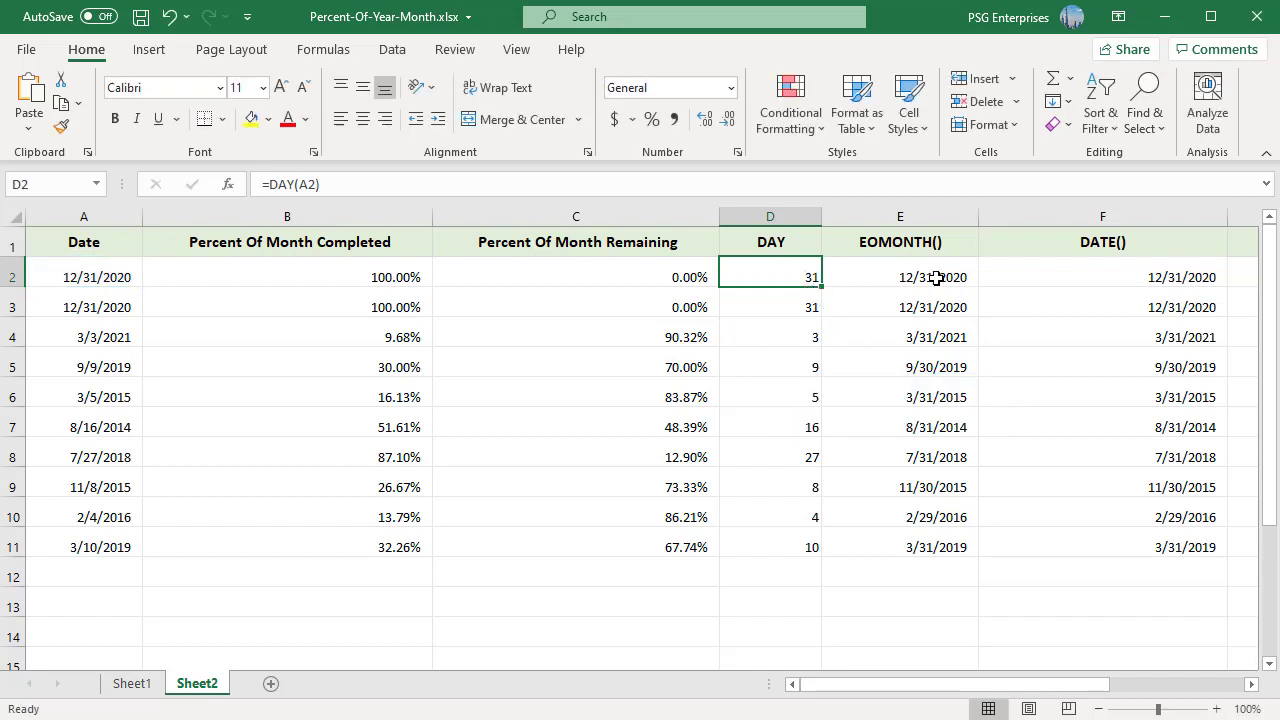
double_click(900, 276)
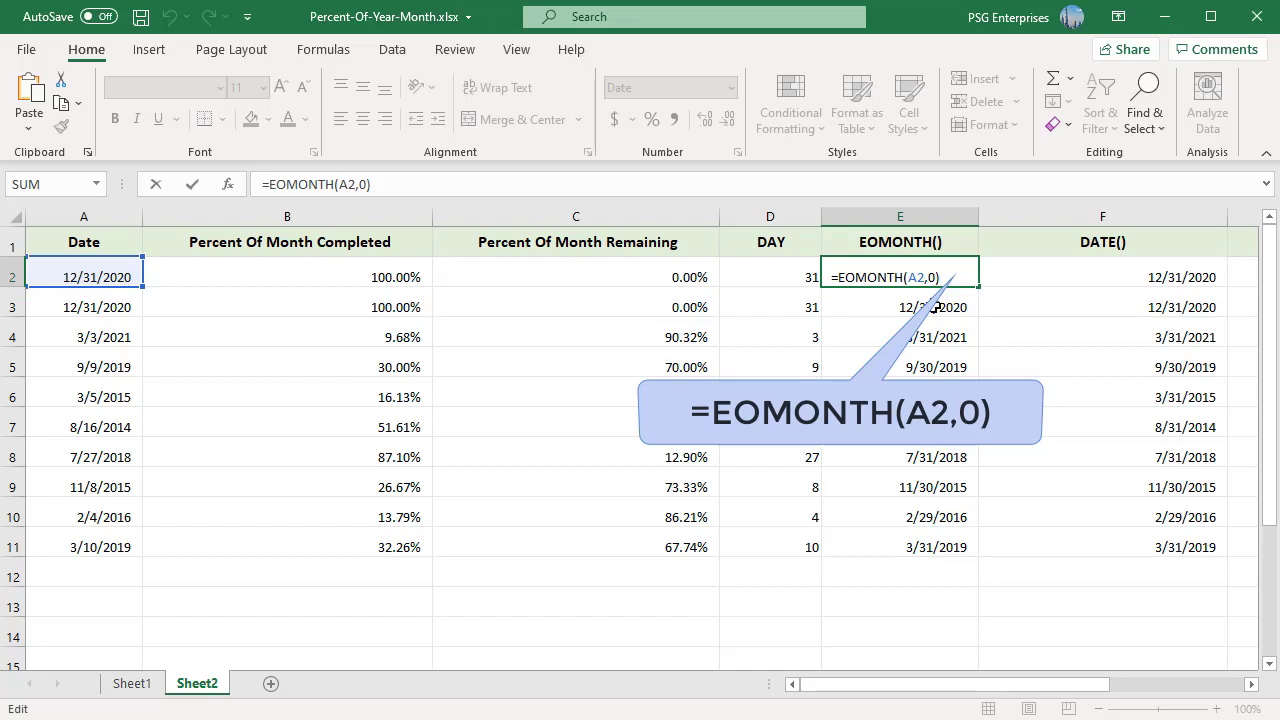
mouse_move(923, 294)
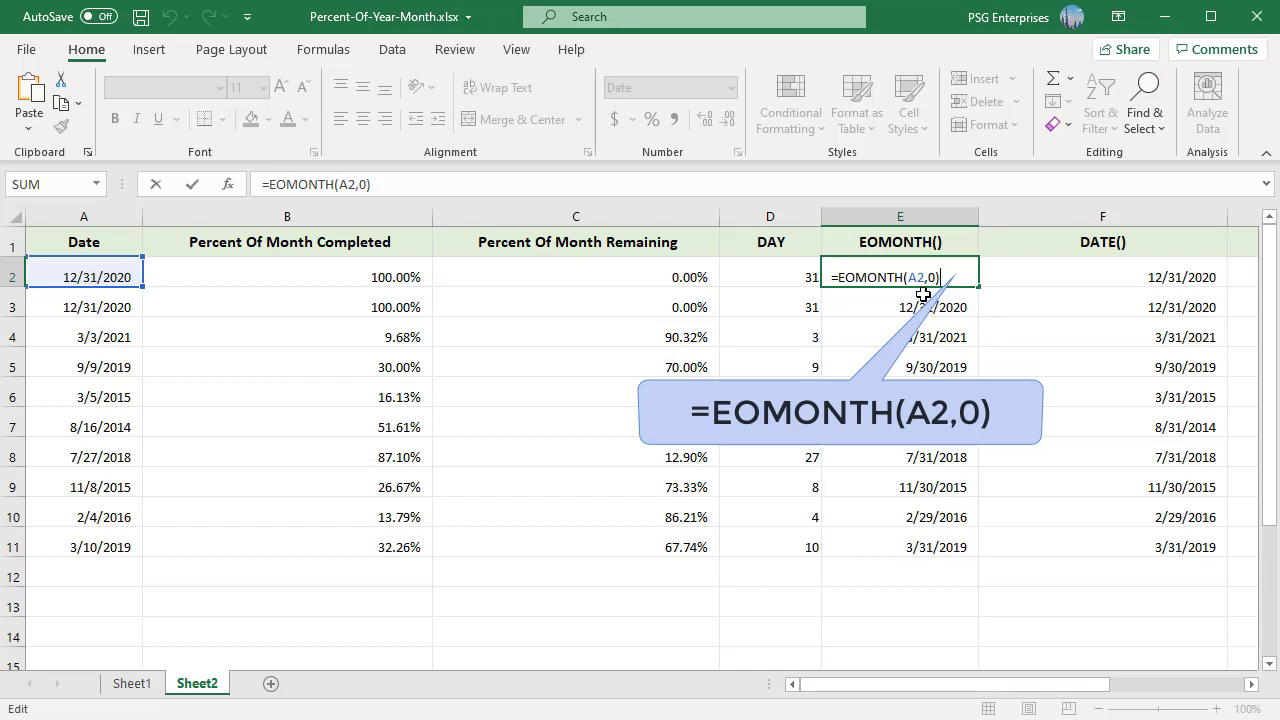
mouse_move(916, 294)
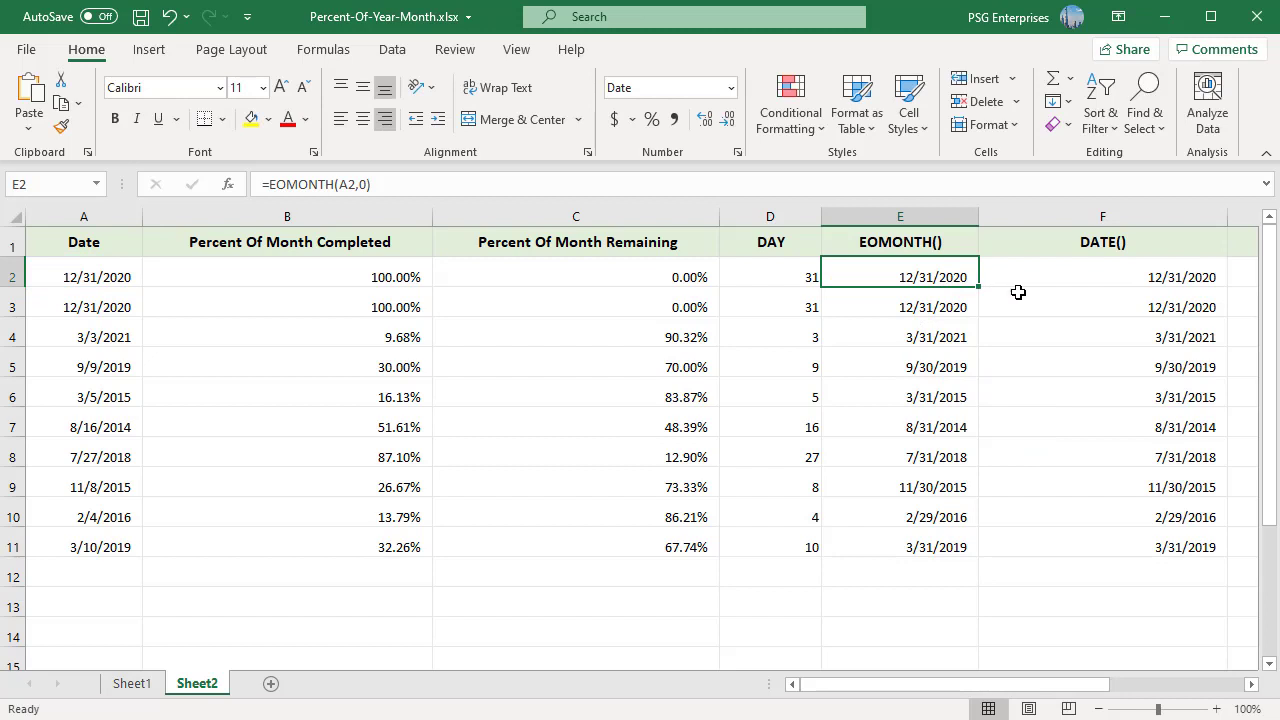
click(1102, 277)
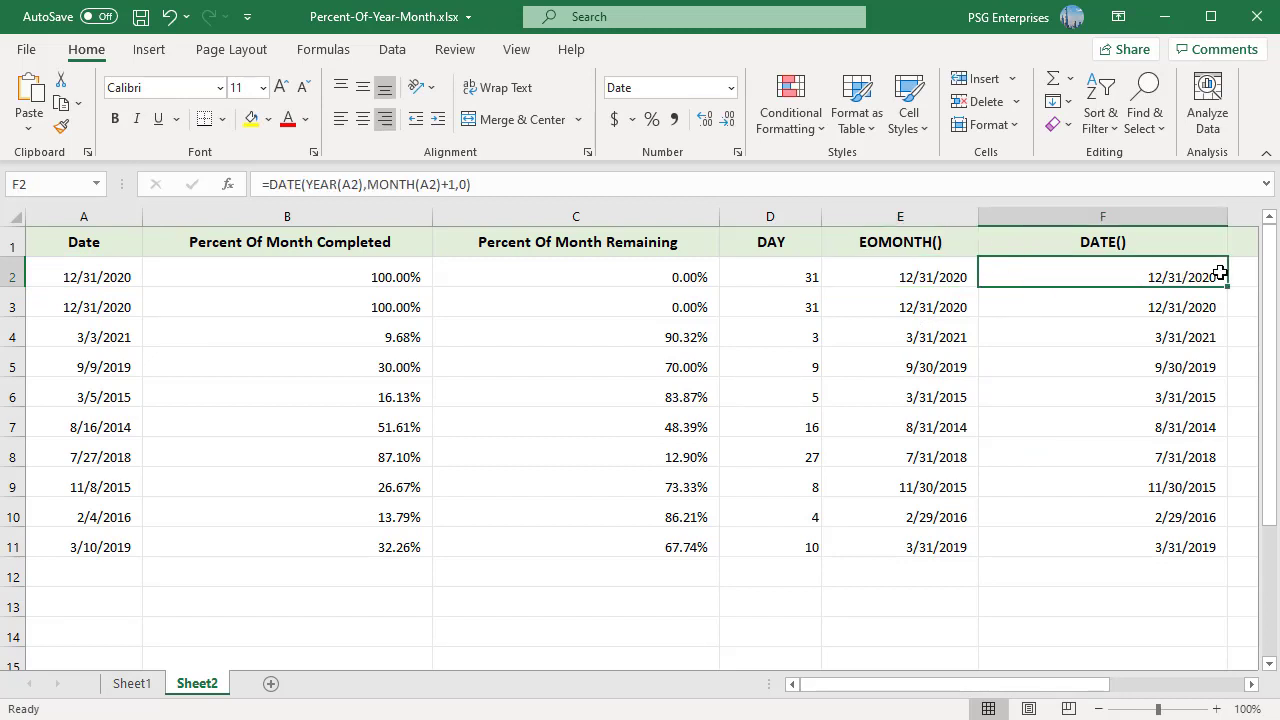
double_click(1142, 277)
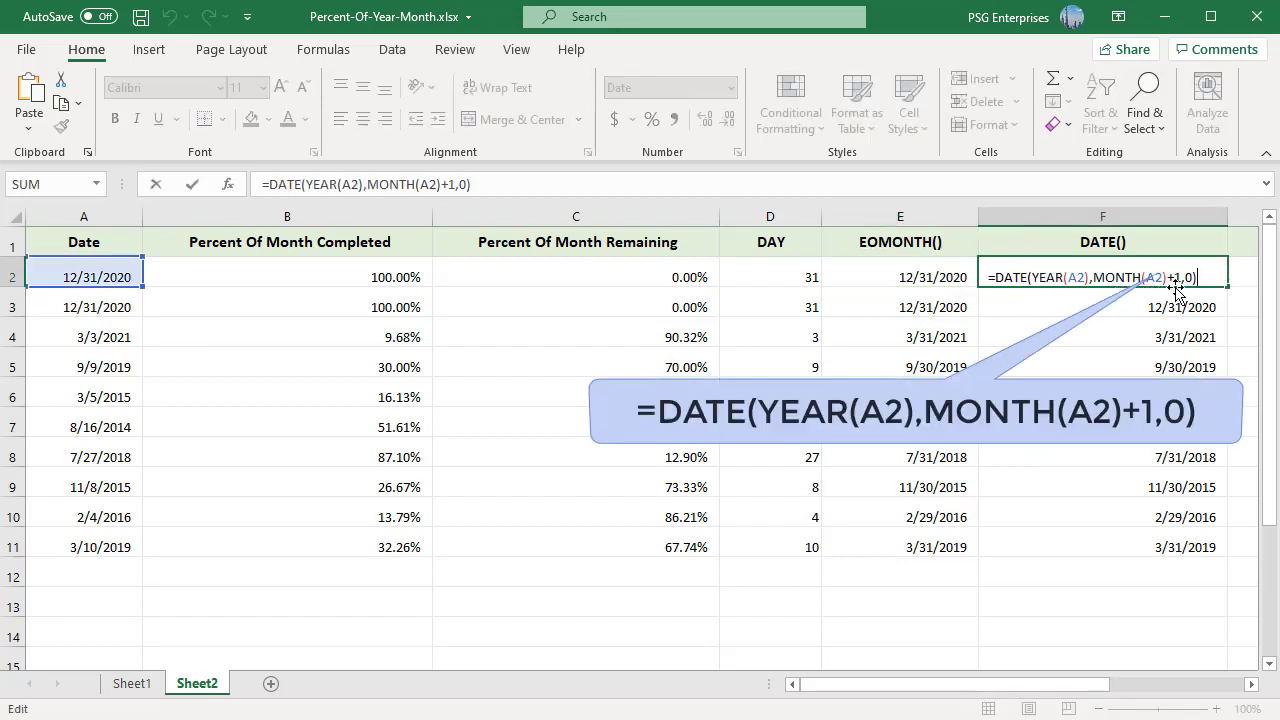
mouse_move(1190, 290)
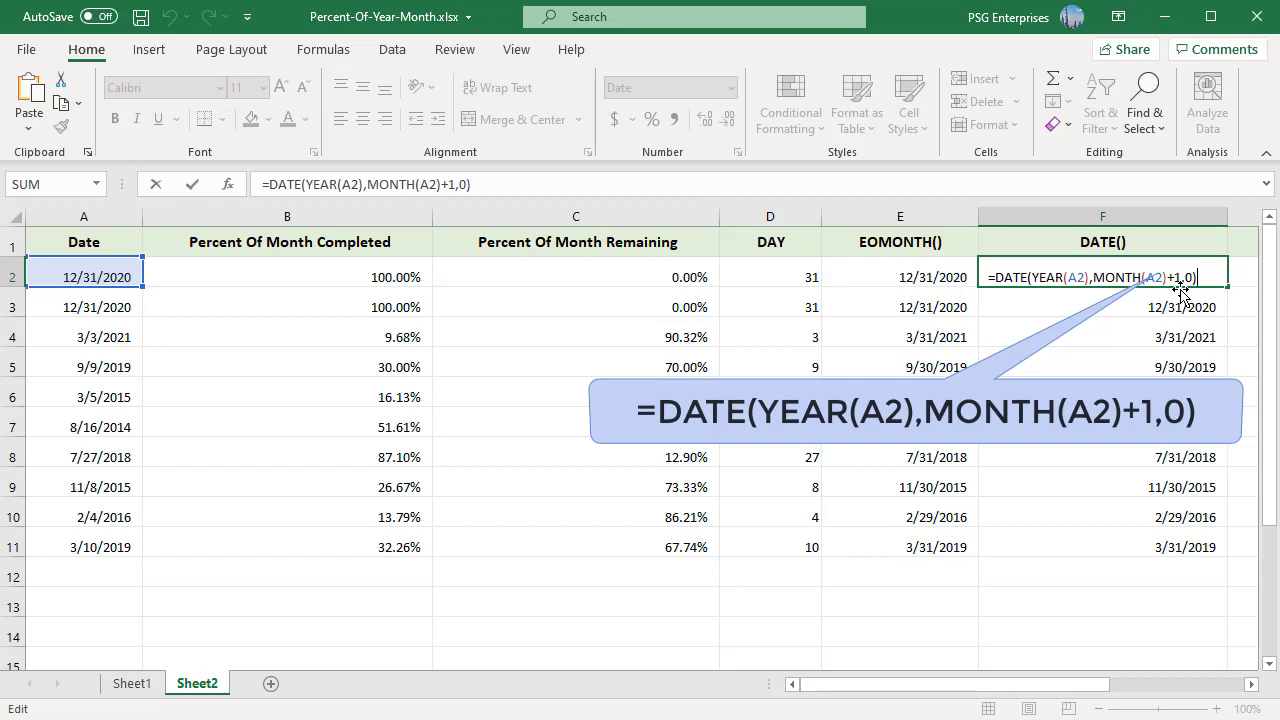
key(Enter)
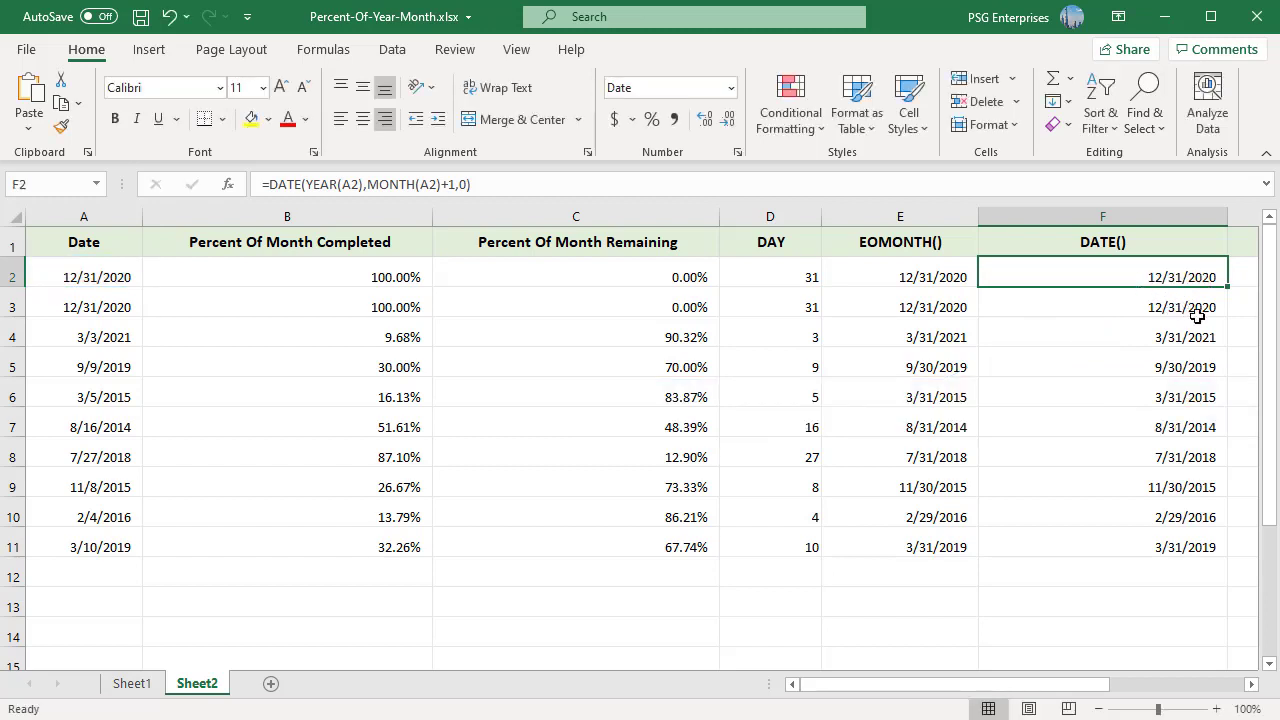
mouse_move(1189, 326)
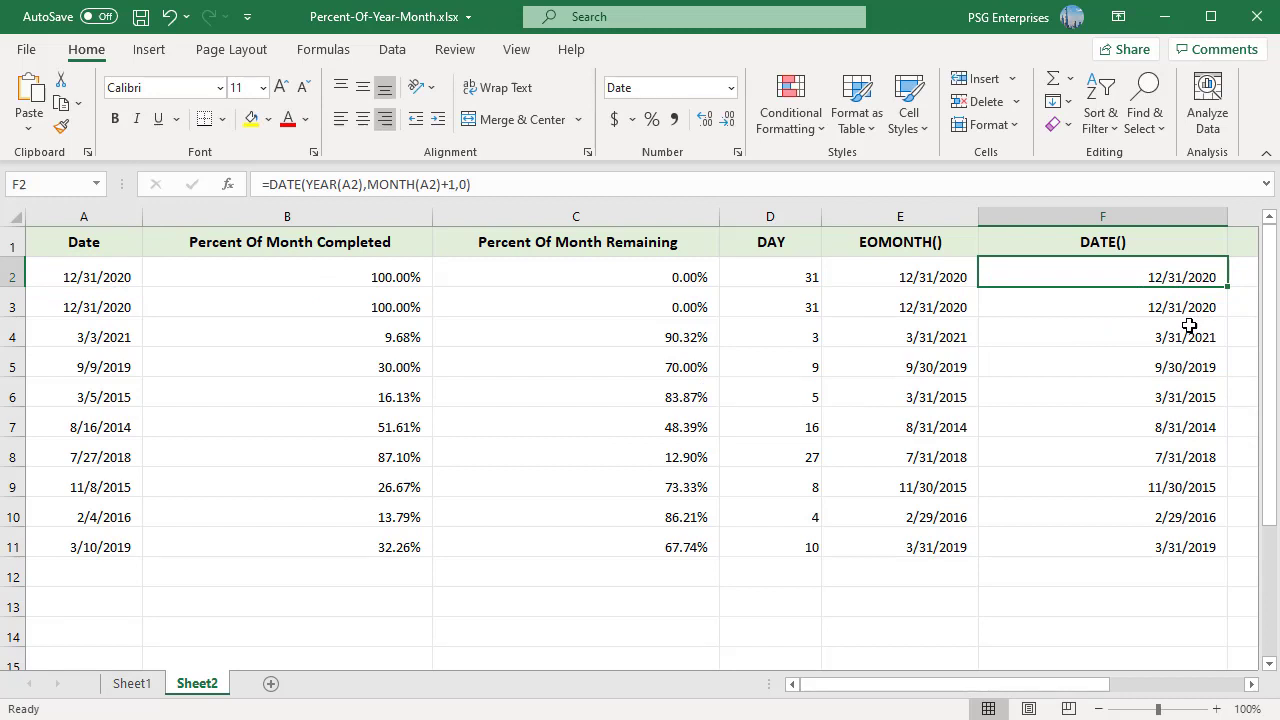
mouse_move(1190, 276)
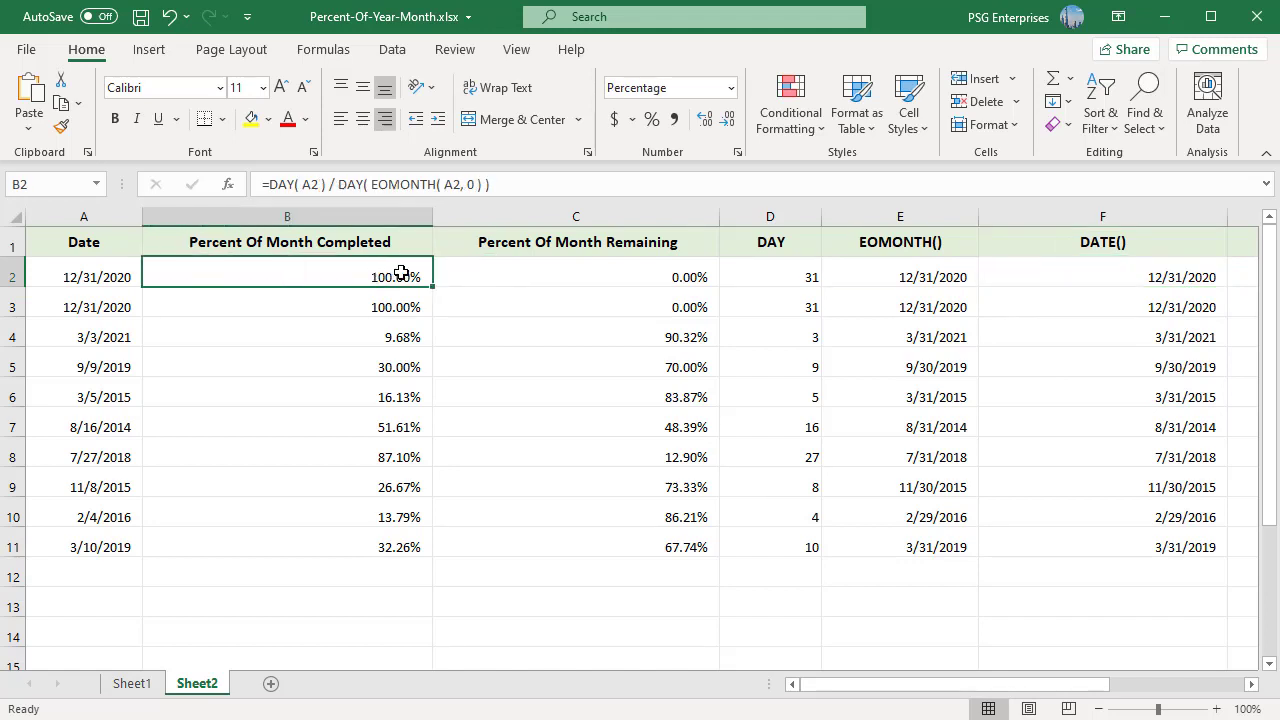
double_click(287, 277)
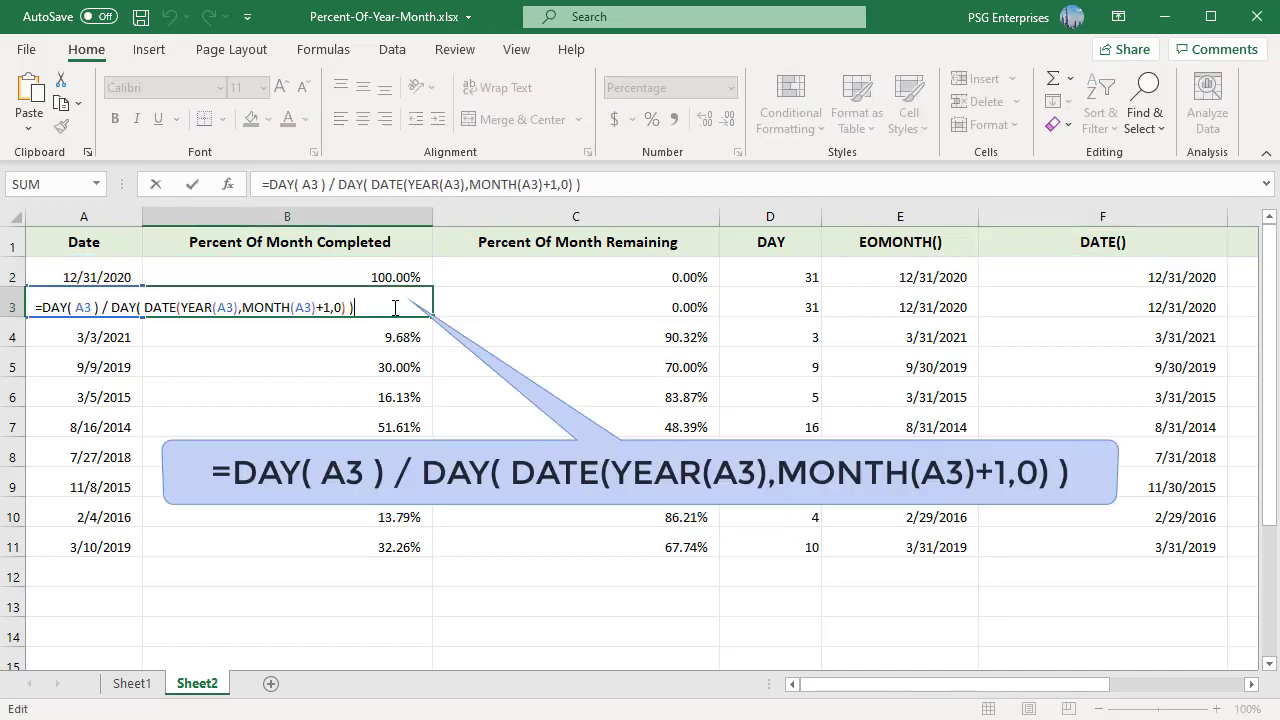
mouse_move(141, 326)
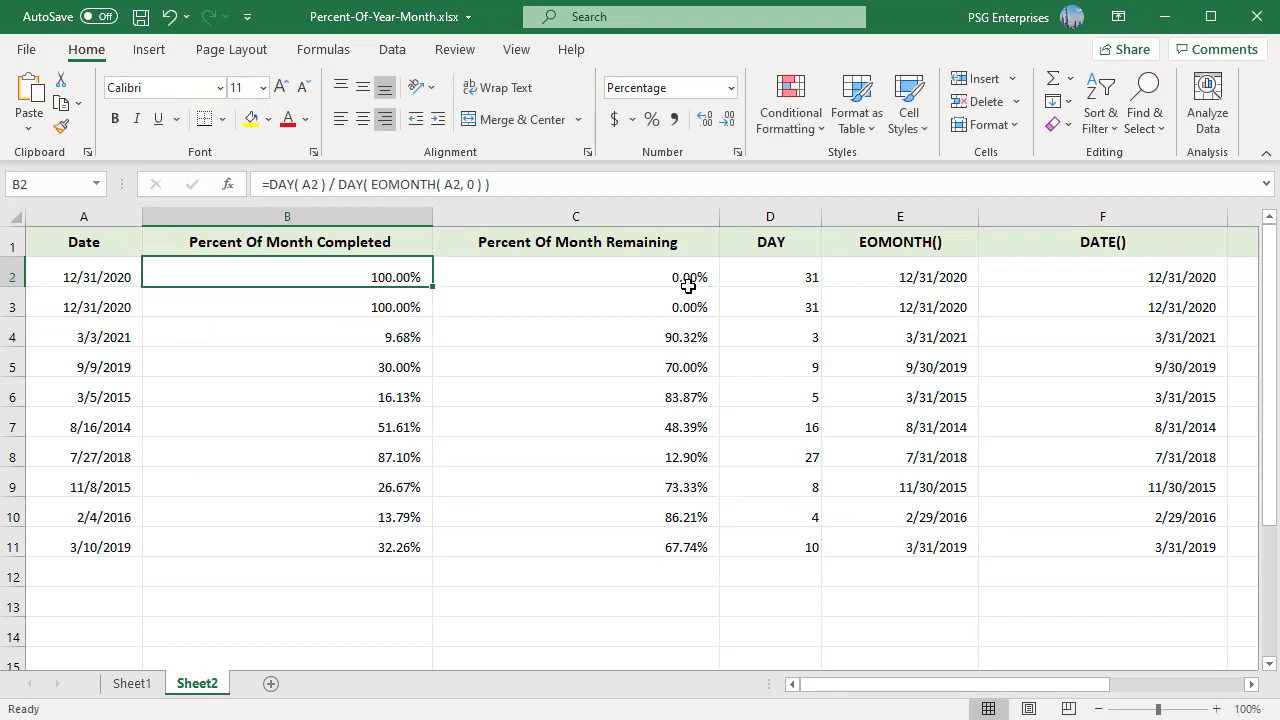
double_click(575, 277)
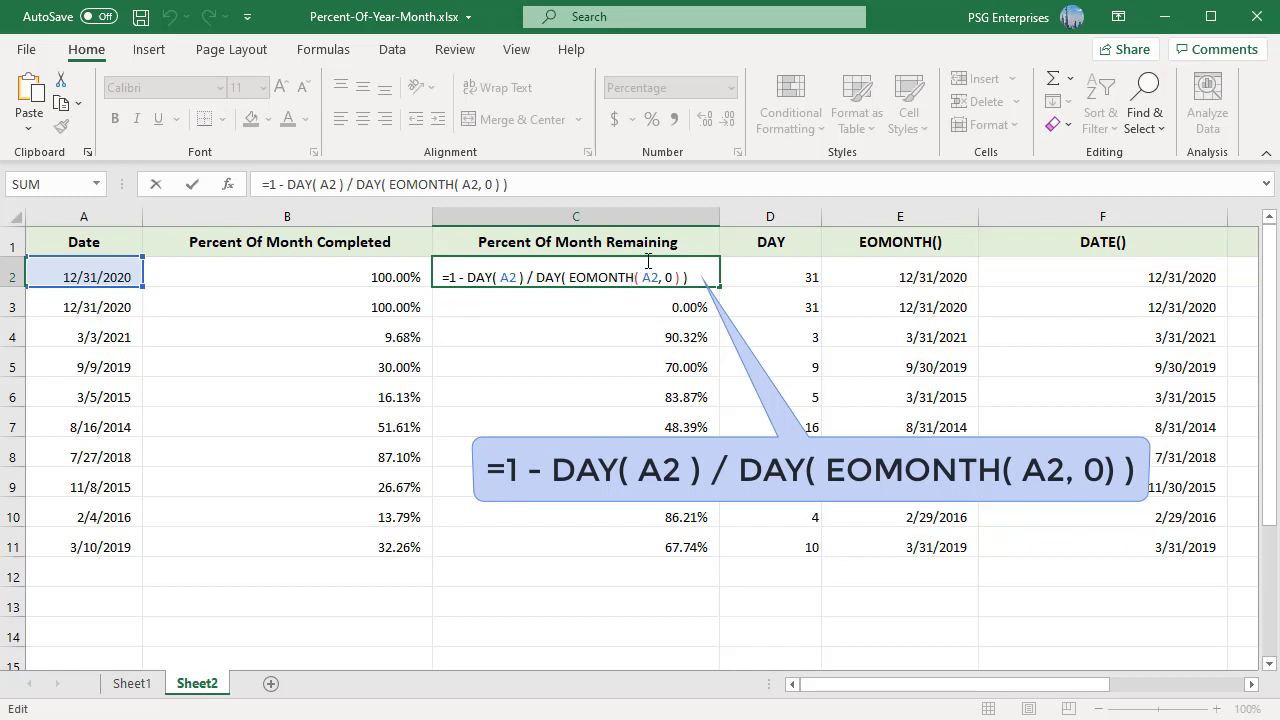
key(Enter)
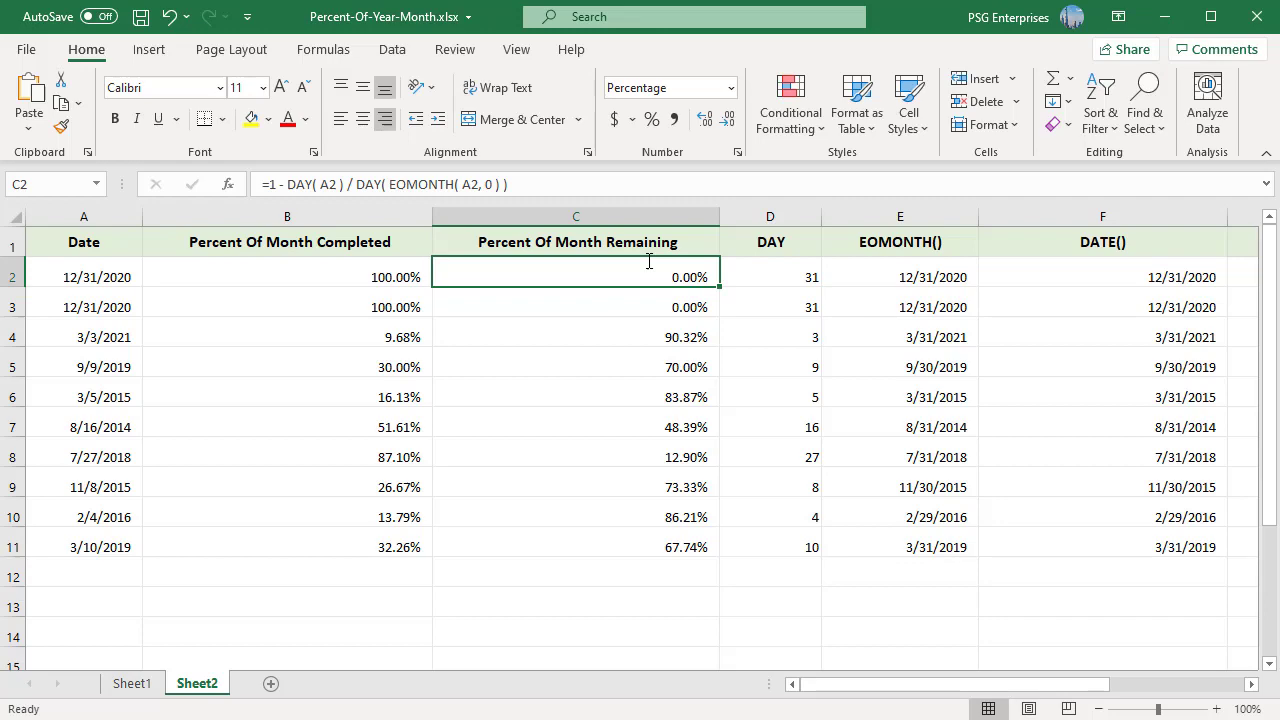
mouse_move(750, 442)
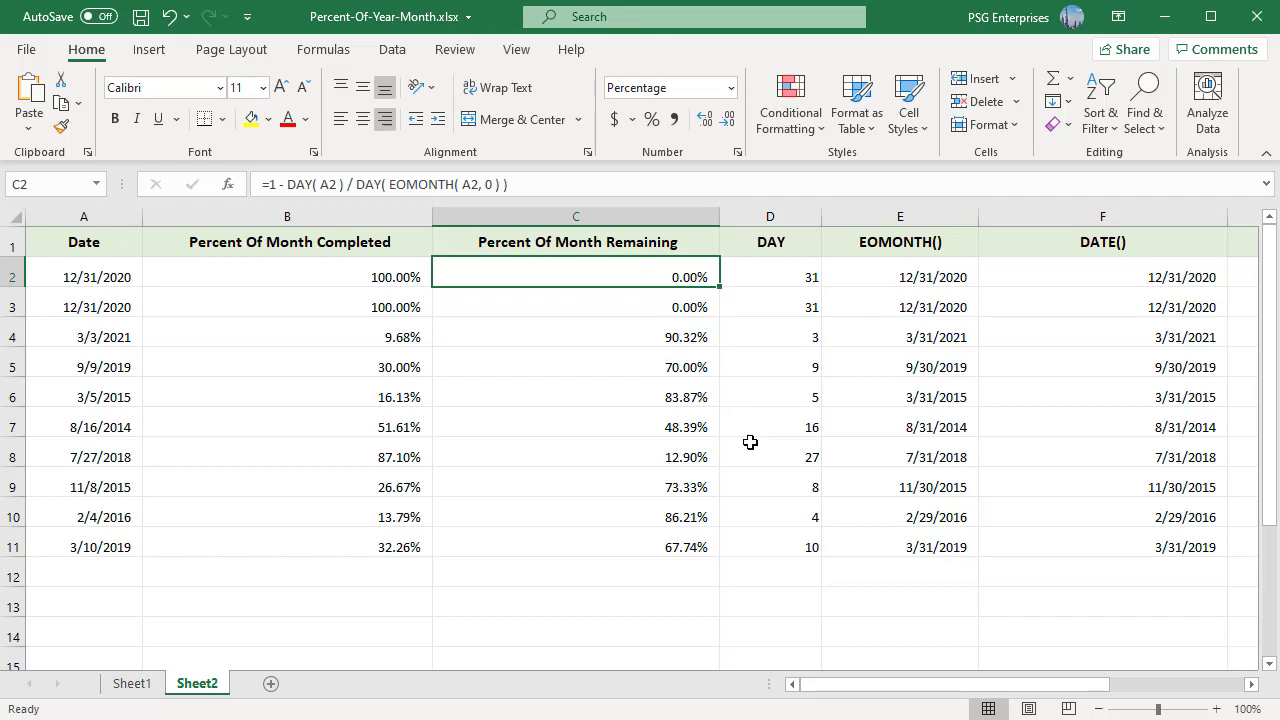